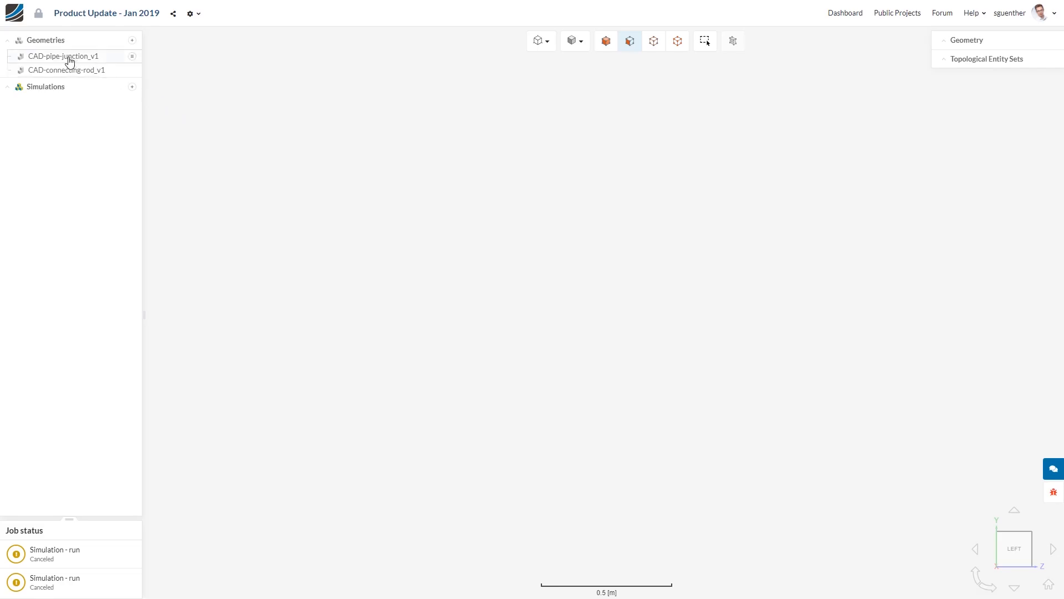
Step: Create an Incompressible analysis from the CAD-pipe-junction_v1 geometry
left_click(64, 56)
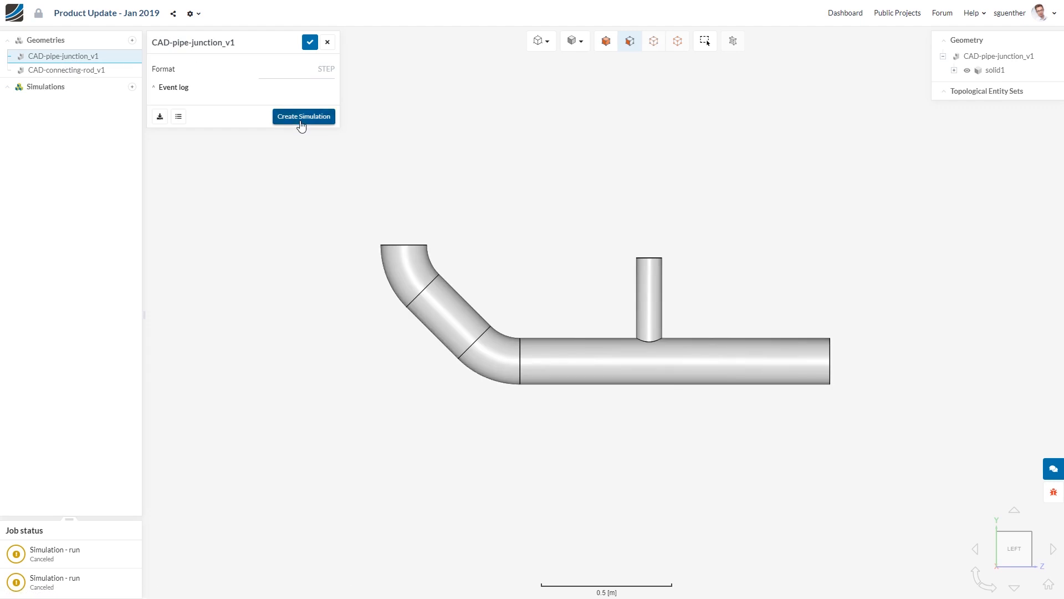
left_click(304, 116)
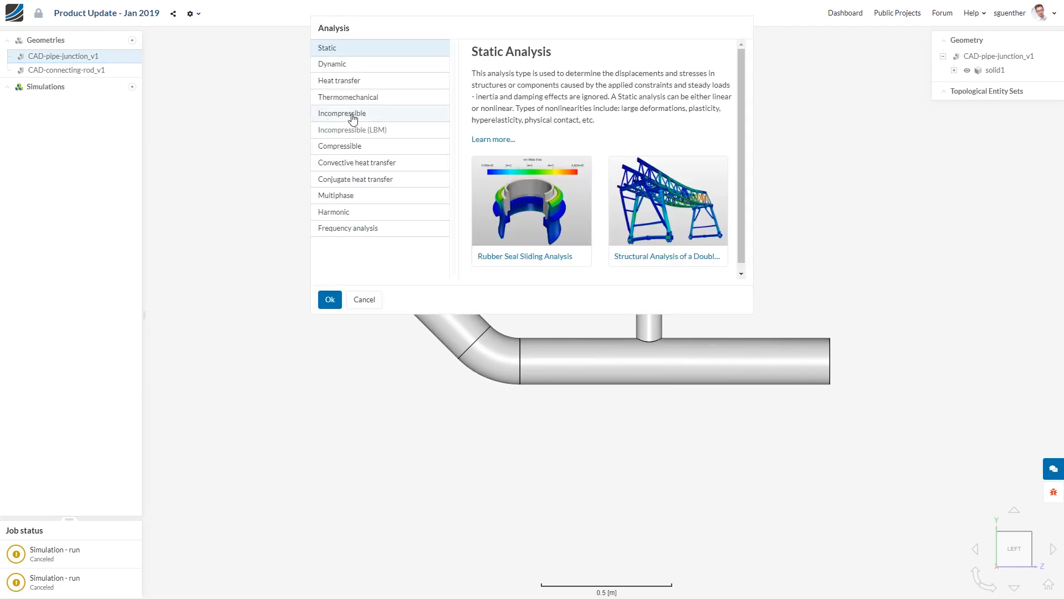
left_click(341, 113)
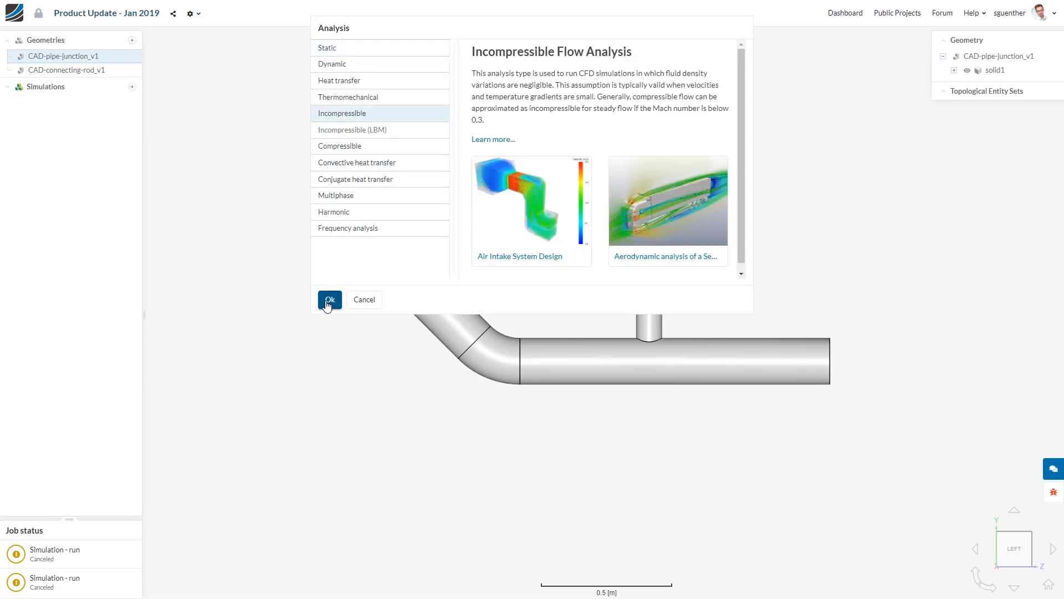
left_click(329, 299)
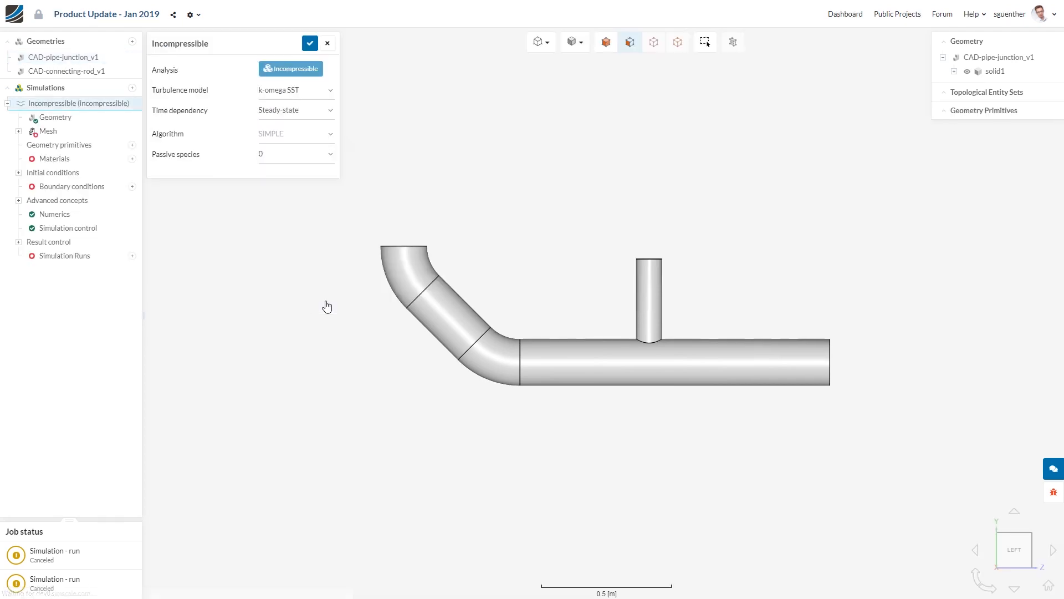
Step: Generate Mesh 1 for the incompressible simulation with default hex-dominant coarse settings
left_click(48, 129)
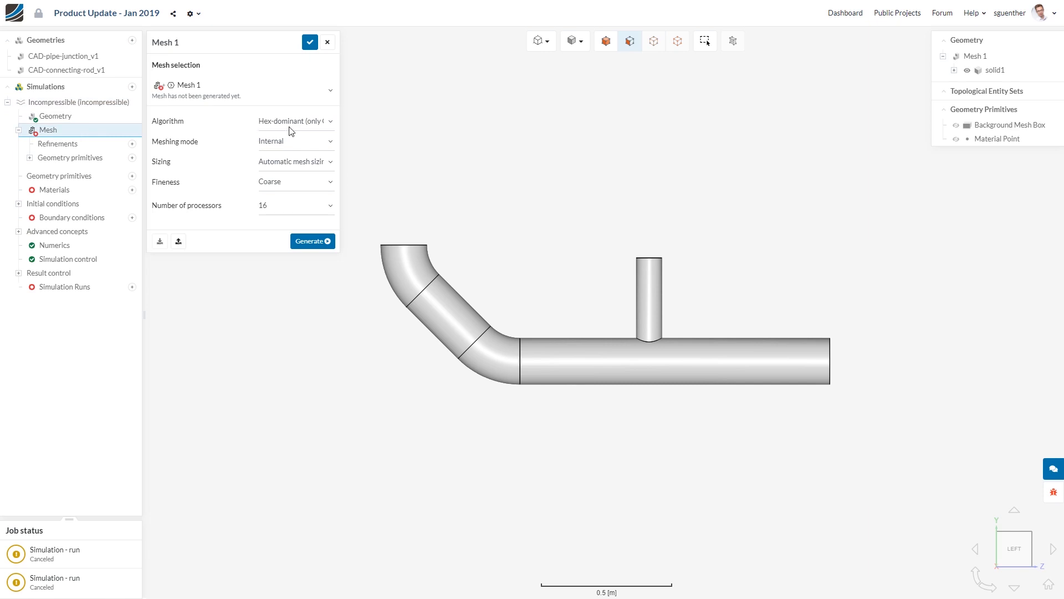
mouse_move(276, 181)
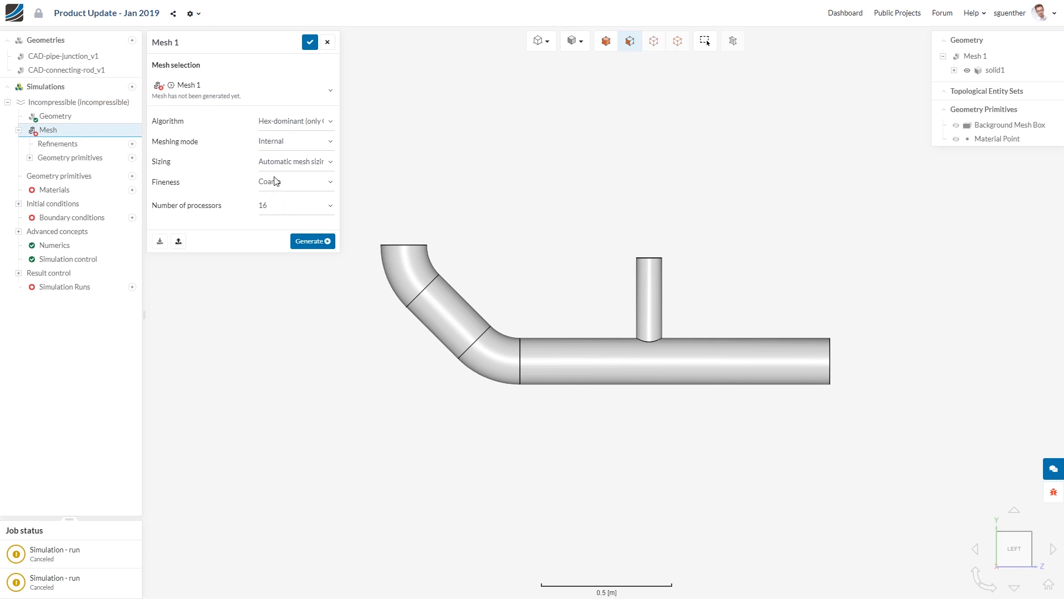
mouse_move(278, 222)
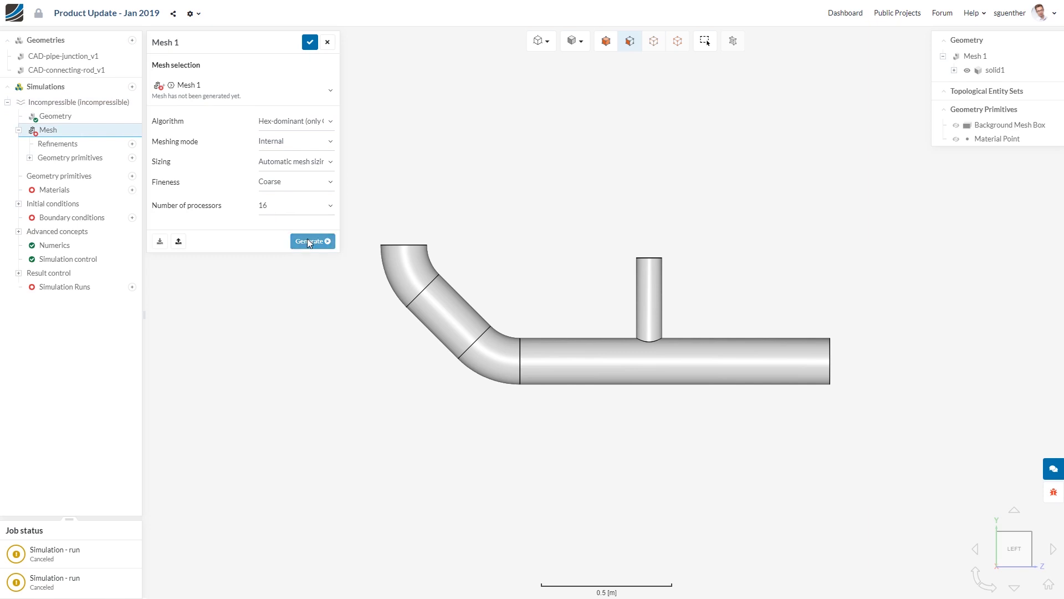
left_click(312, 240)
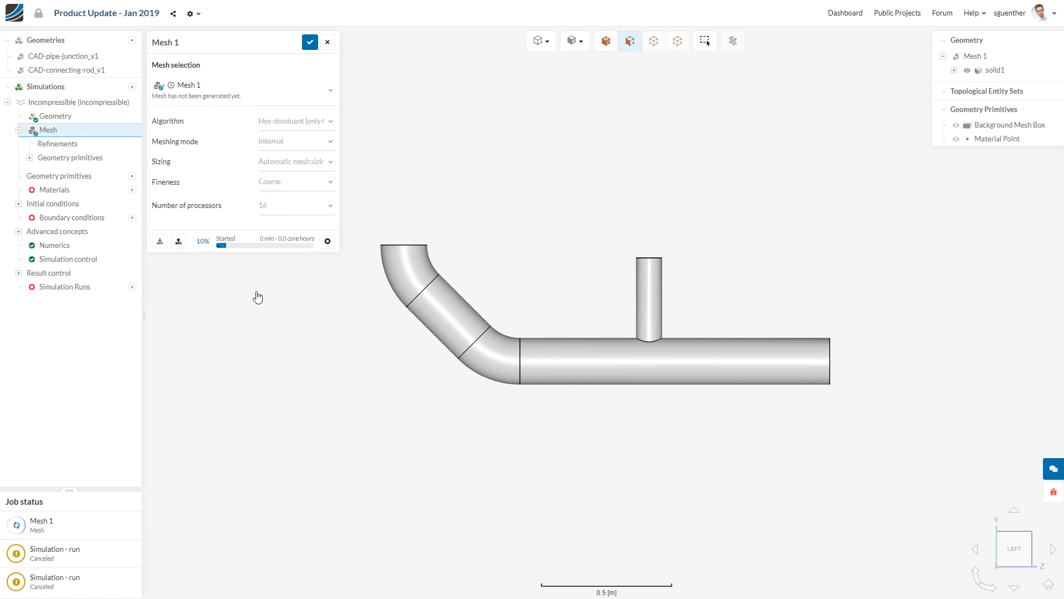
mouse_move(102, 71)
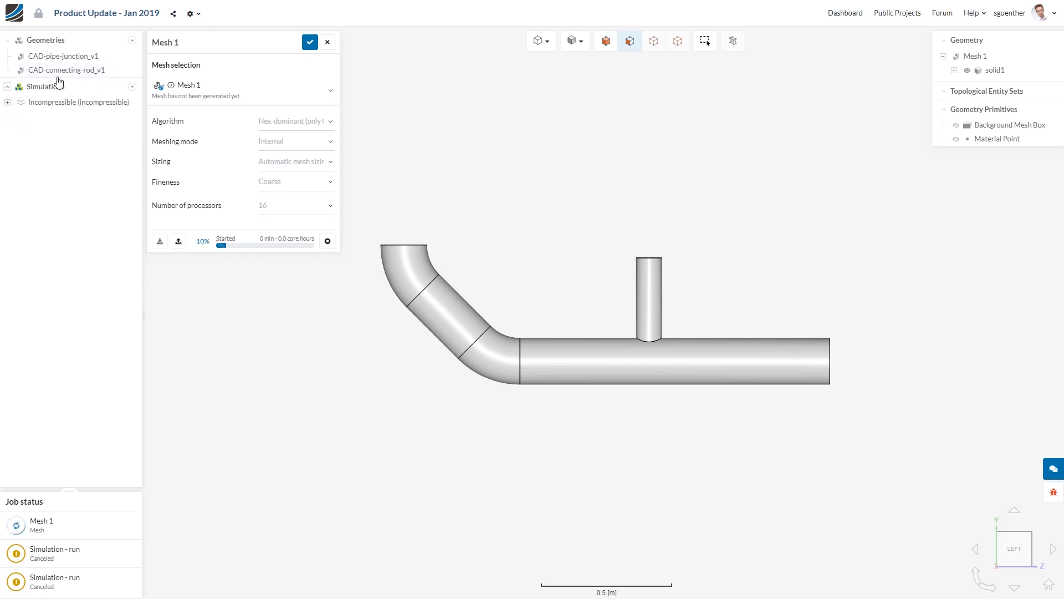
Step: Create a Static analysis from CAD-connecting-rod_v1 and bring up its Mesh 2 settings
left_click(65, 69)
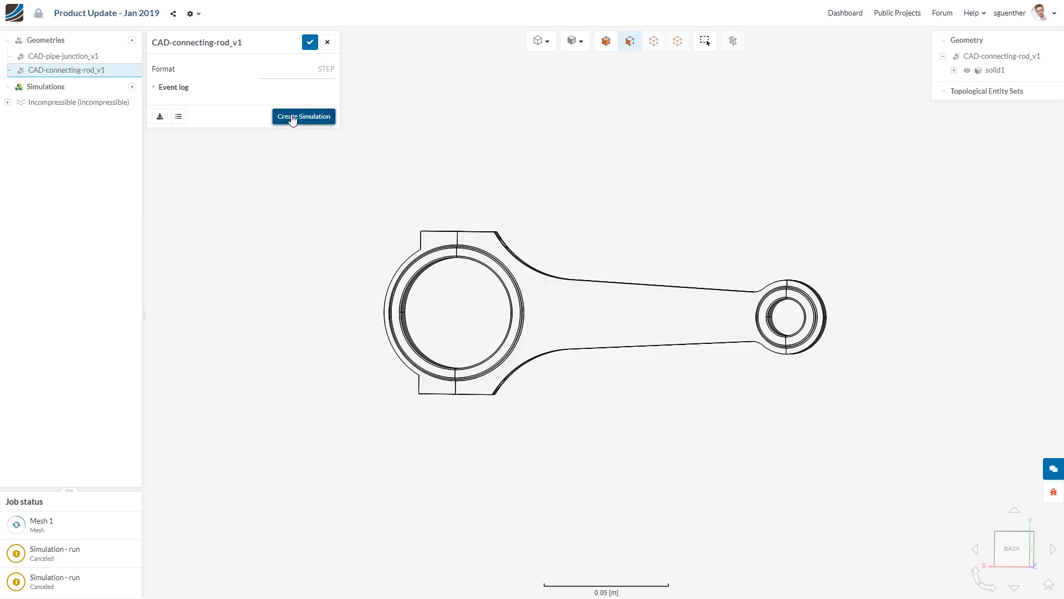
left_click(304, 117)
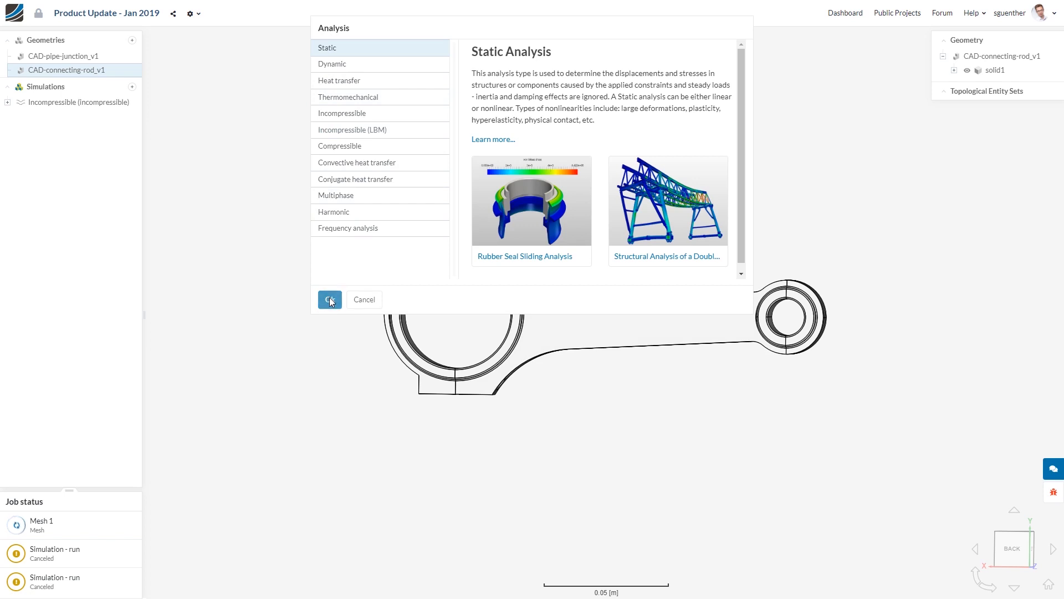
left_click(329, 299)
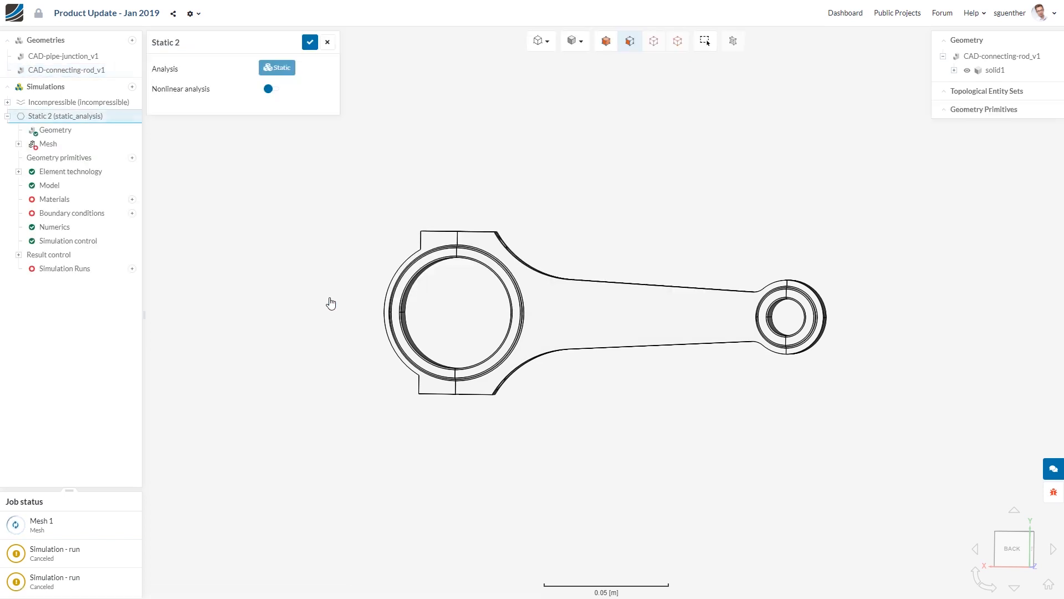
left_click(47, 144)
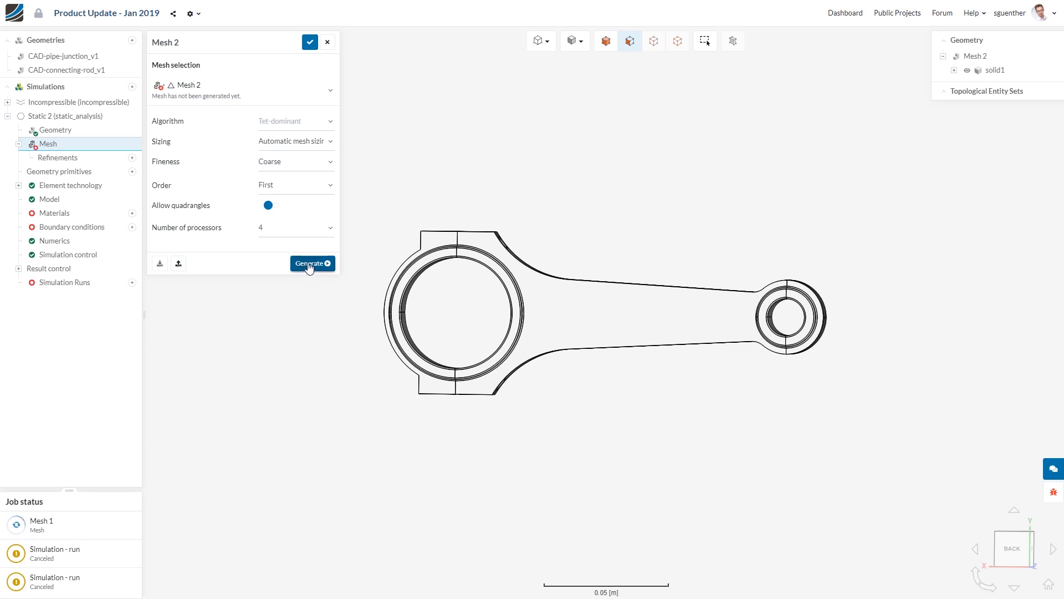
Step: Generate Mesh 2, then create another mesh for the static simulation with a different fineness level
left_click(309, 264)
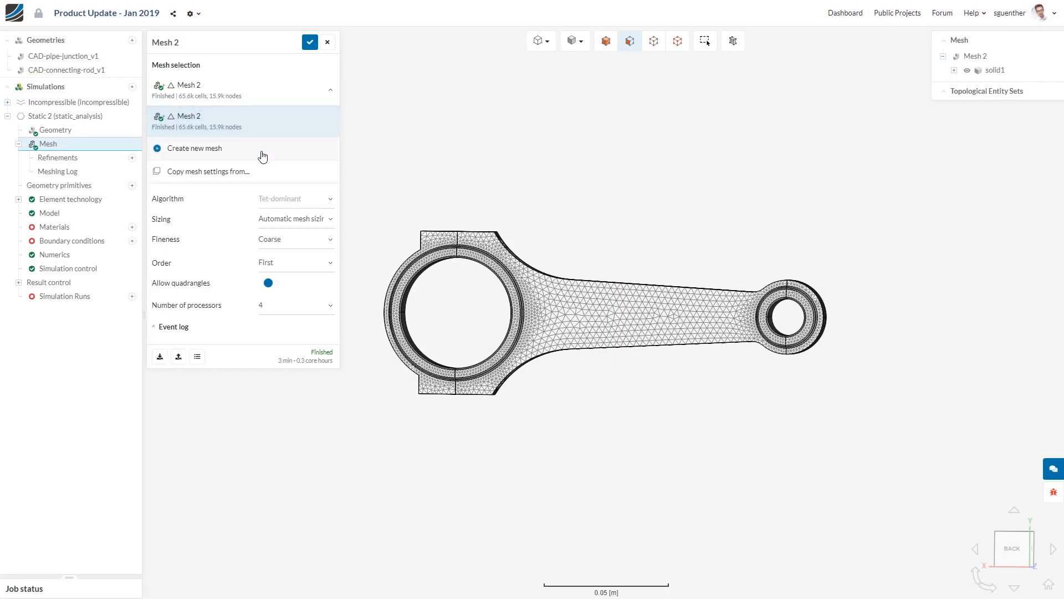
left_click(195, 147)
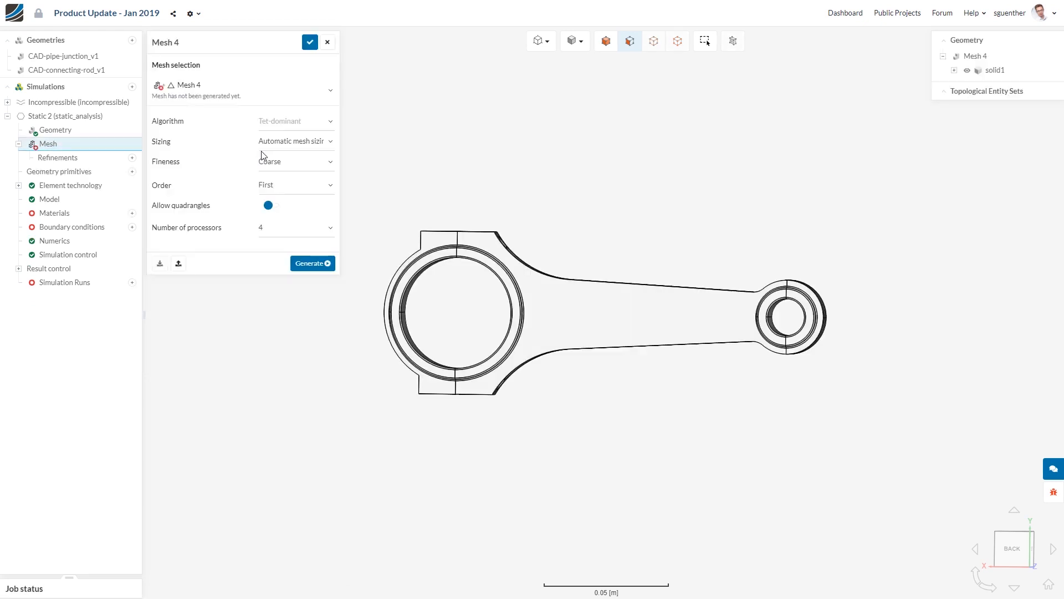
left_click(330, 89)
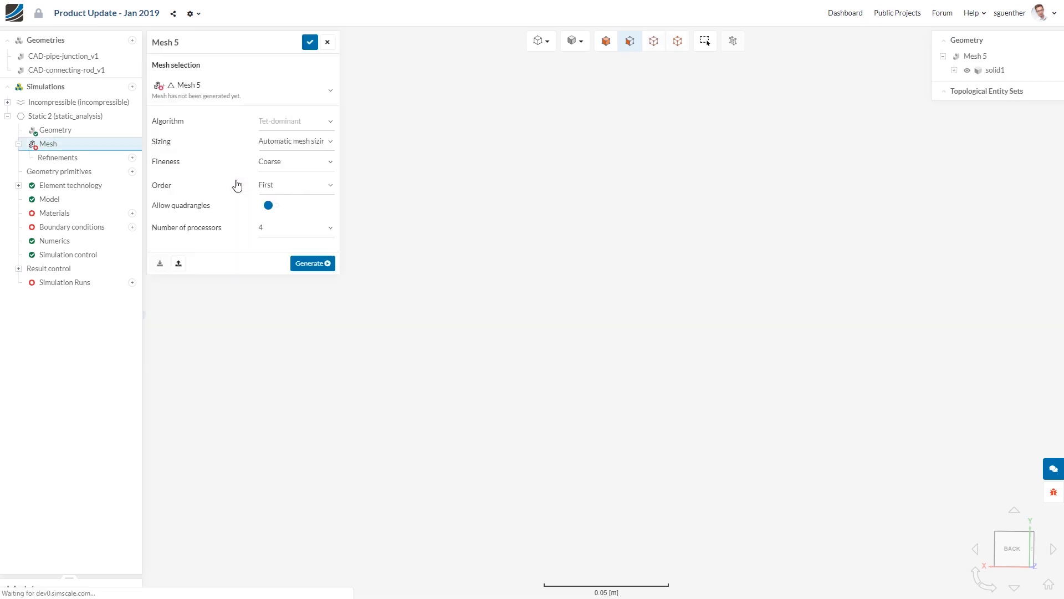
left_click(295, 161)
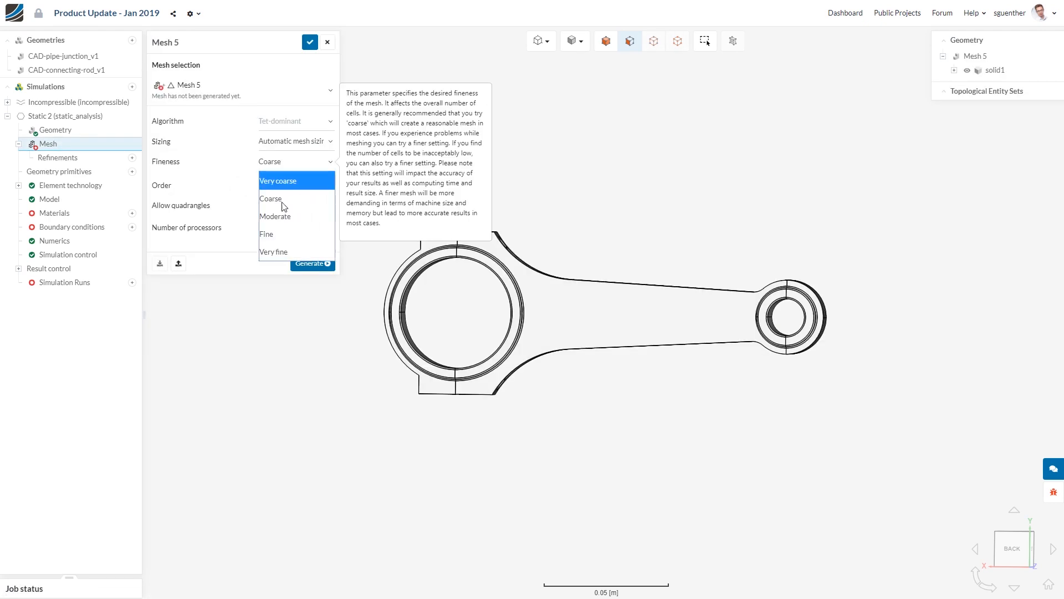
left_click(267, 234)
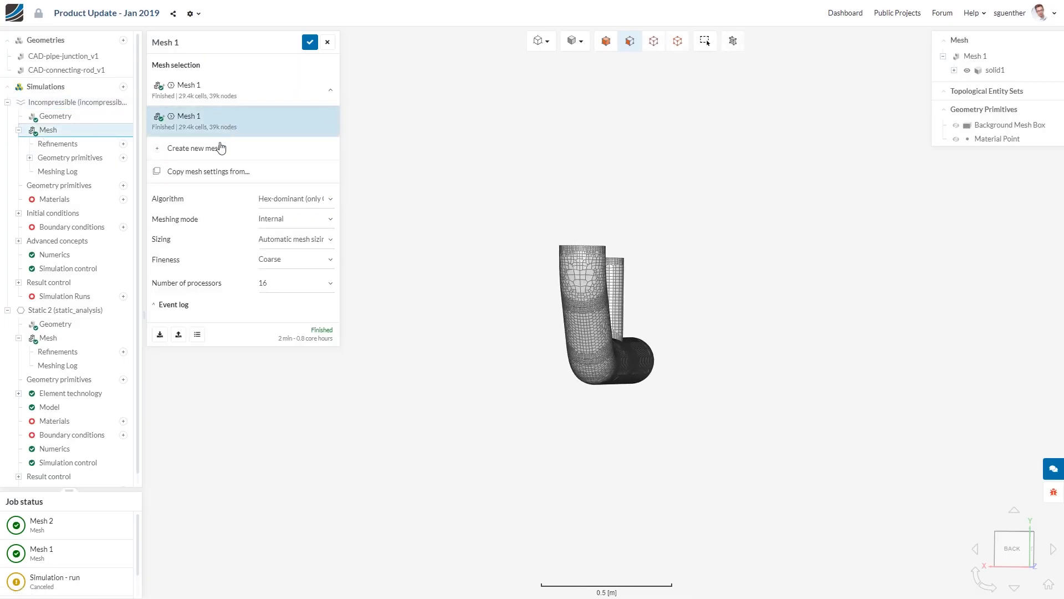
Step: Copy the connecting rod's Mesh 2 settings into the incompressible simulation and generate it
left_click(208, 170)
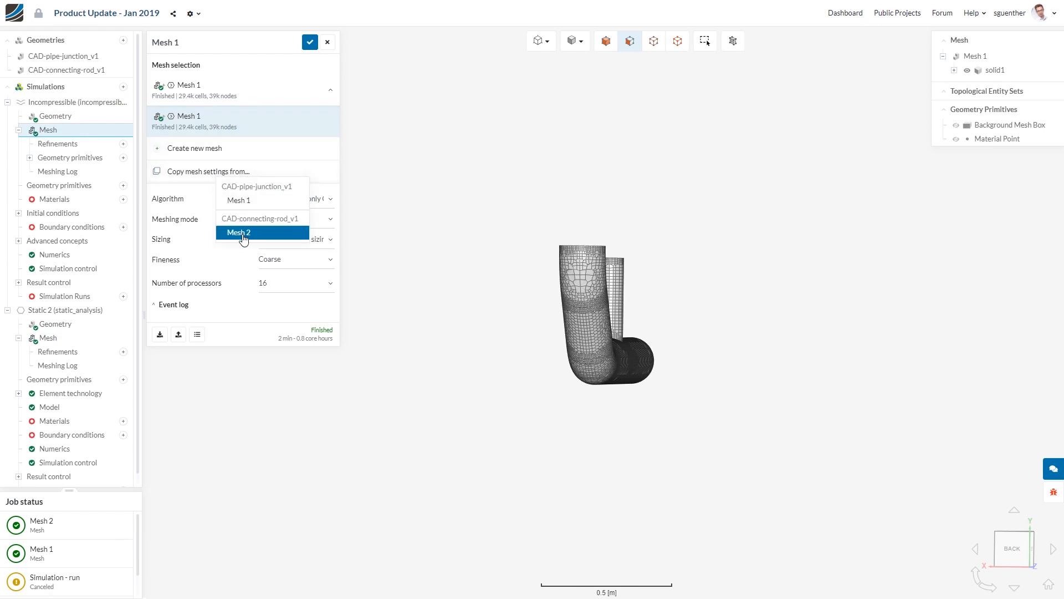
left_click(239, 233)
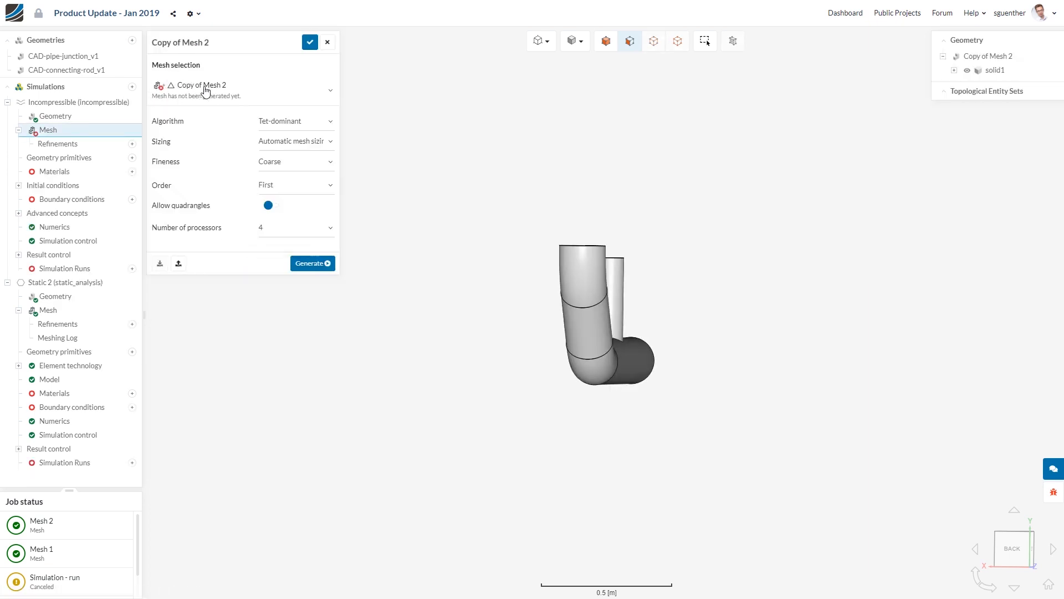
left_click(313, 264)
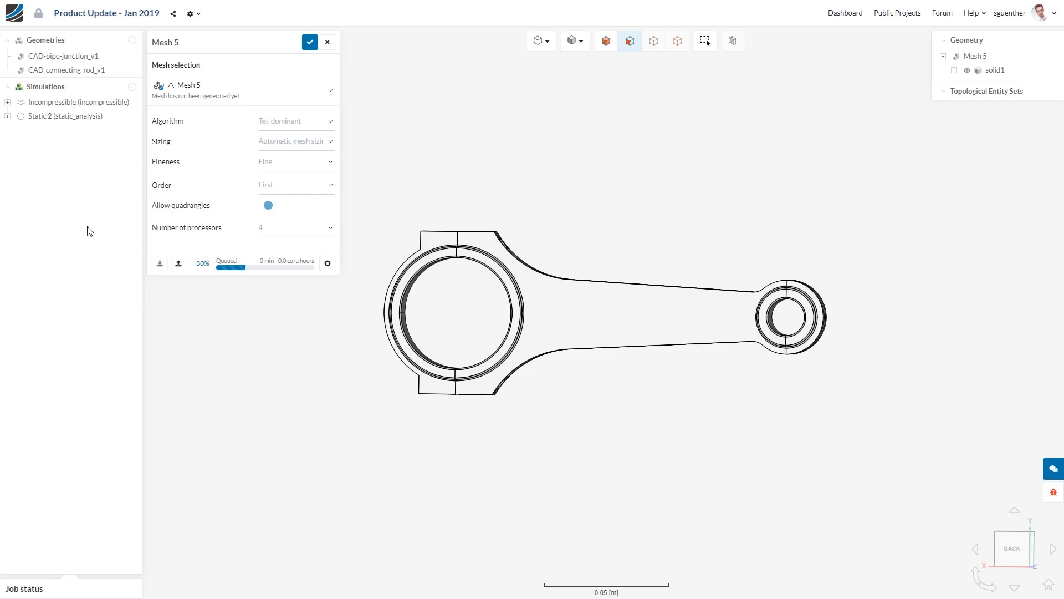
mouse_move(68, 225)
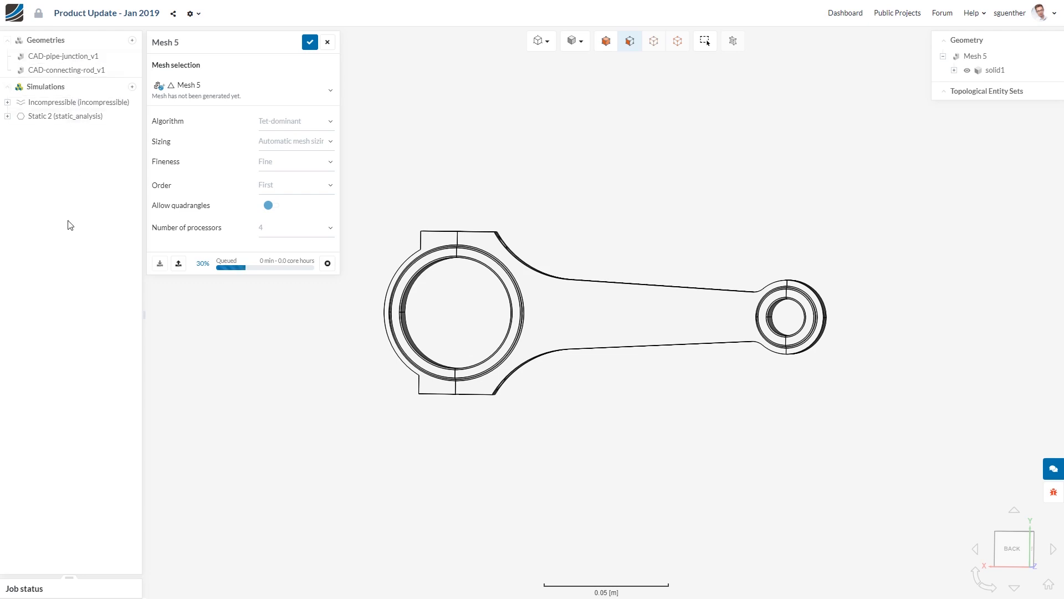
left_click(66, 115)
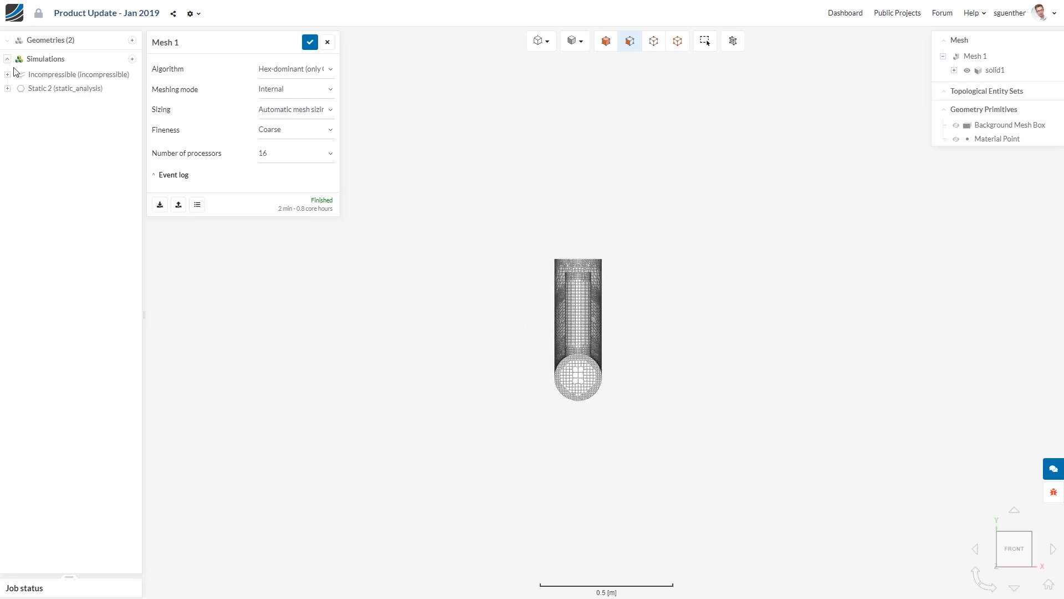
Step: Select Copy of Mesh 2 as the incompressible simulation's active mesh
left_click(80, 75)
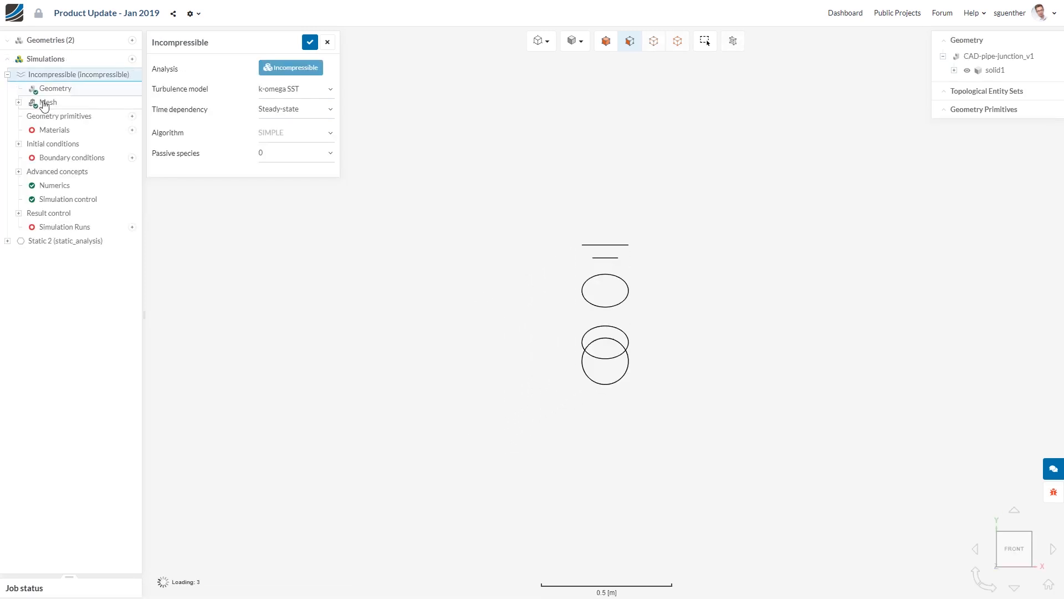
left_click(48, 102)
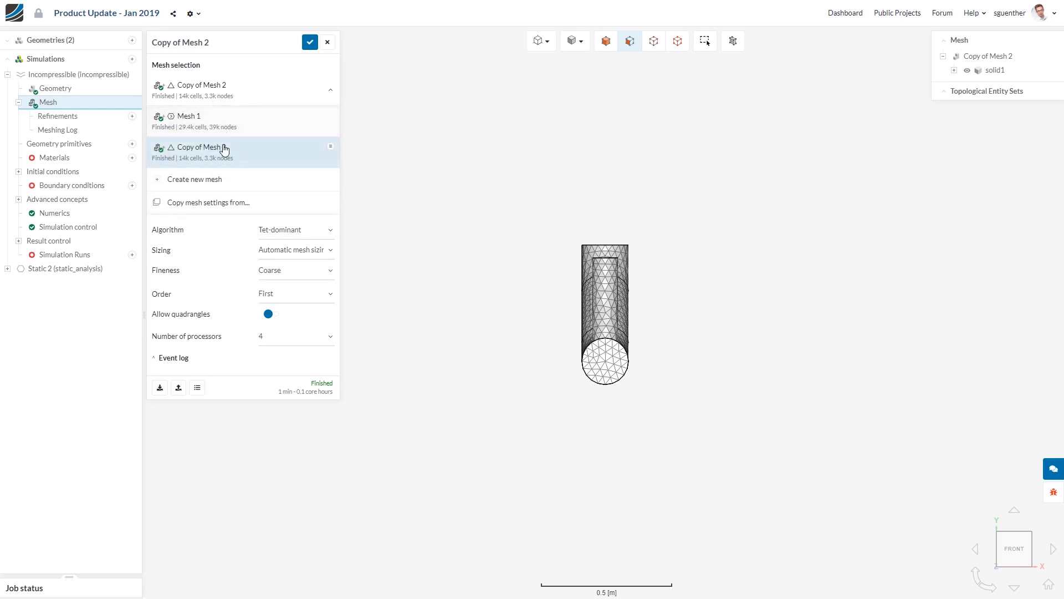
left_click(8, 269)
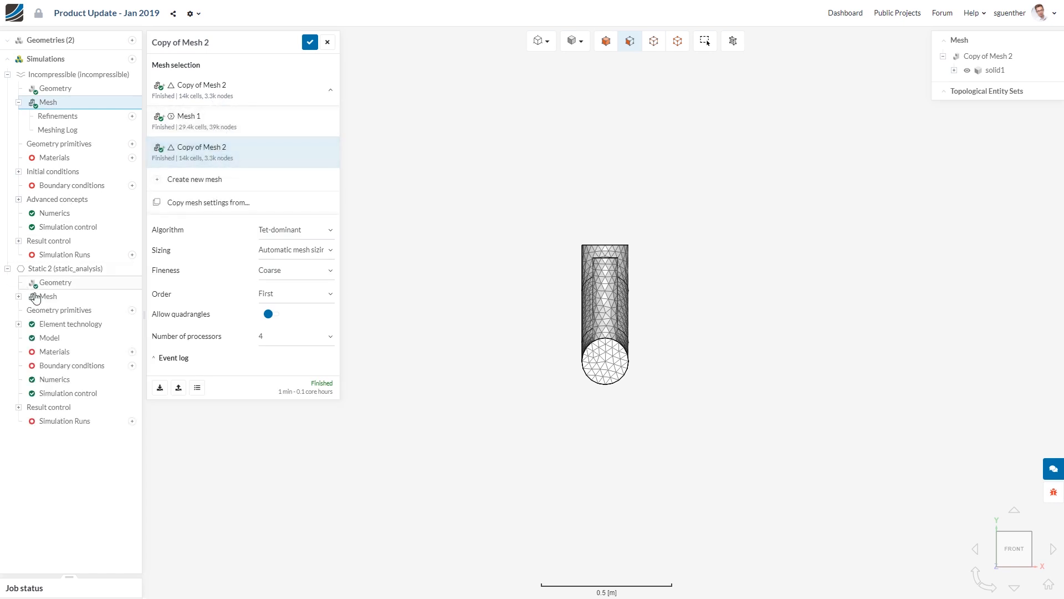